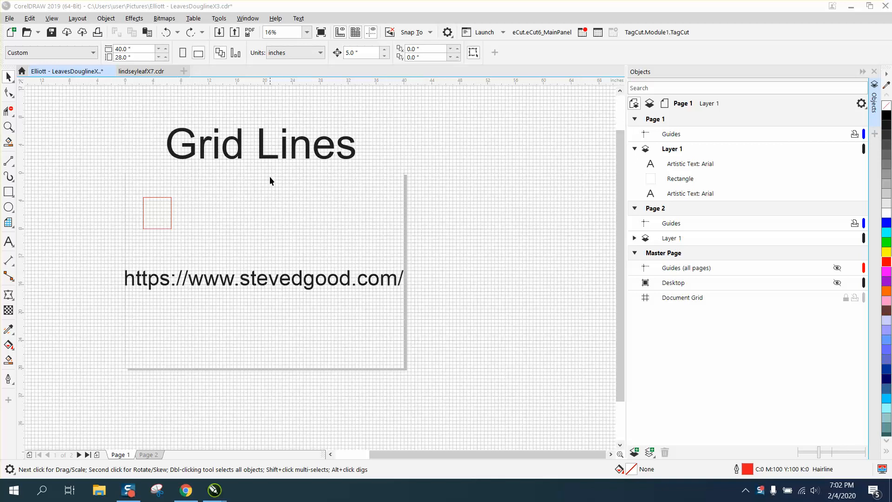
mouse_move(340, 202)
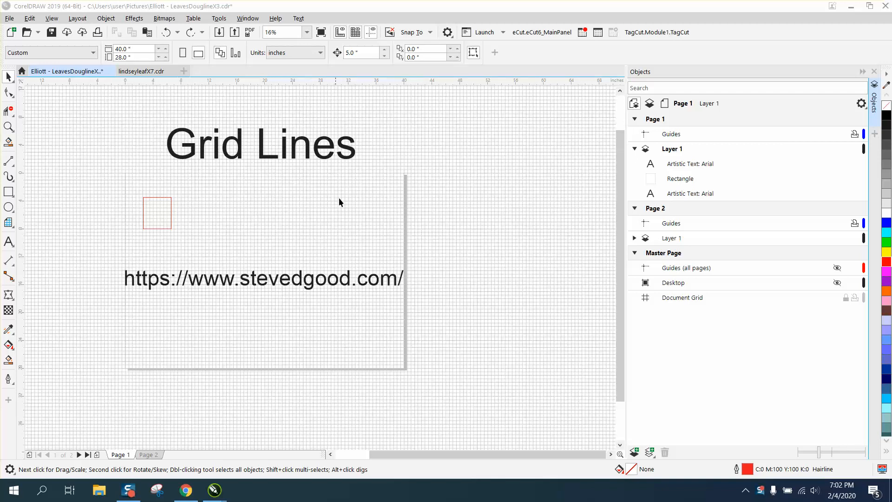
mouse_move(258, 202)
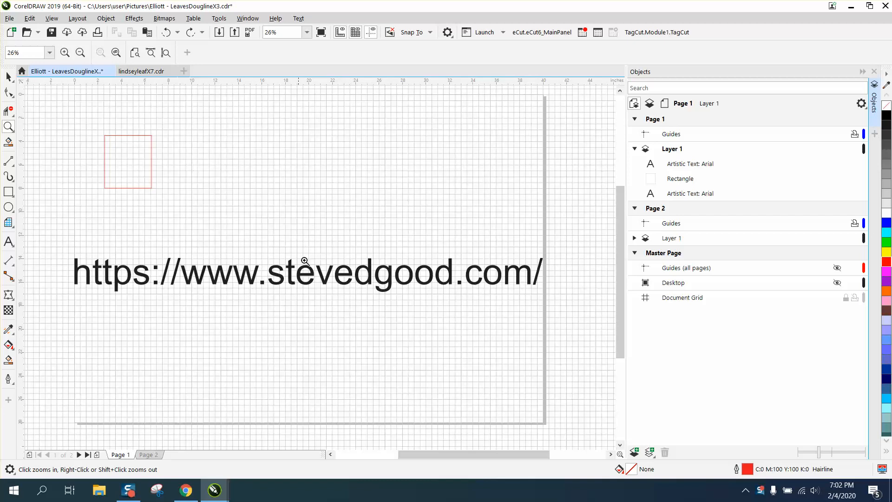
mouse_move(226, 212)
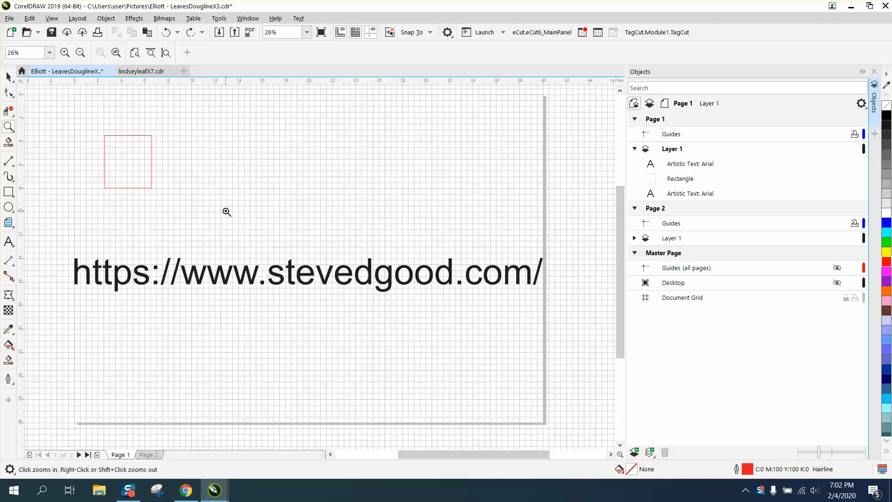
mouse_move(213, 189)
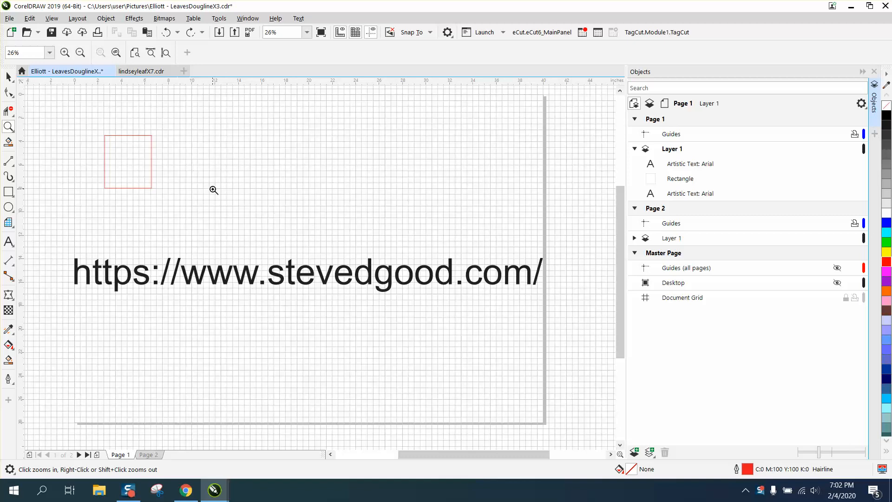
mouse_move(223, 190)
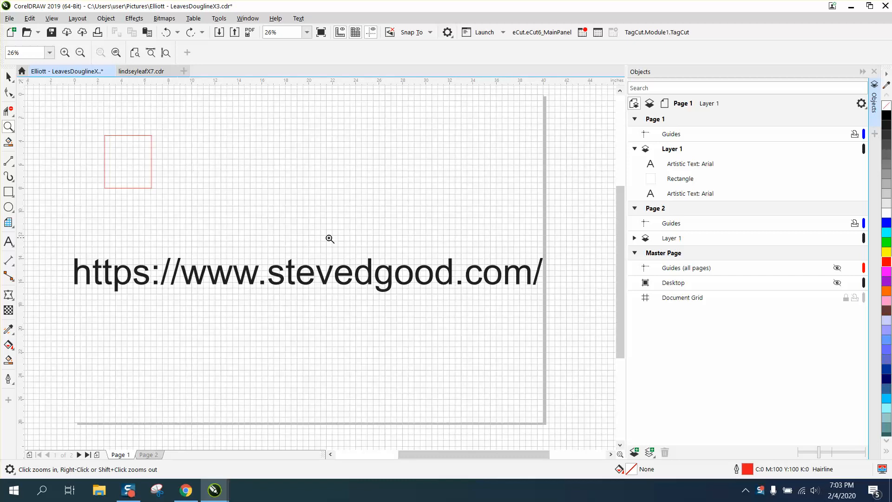
mouse_move(24, 242)
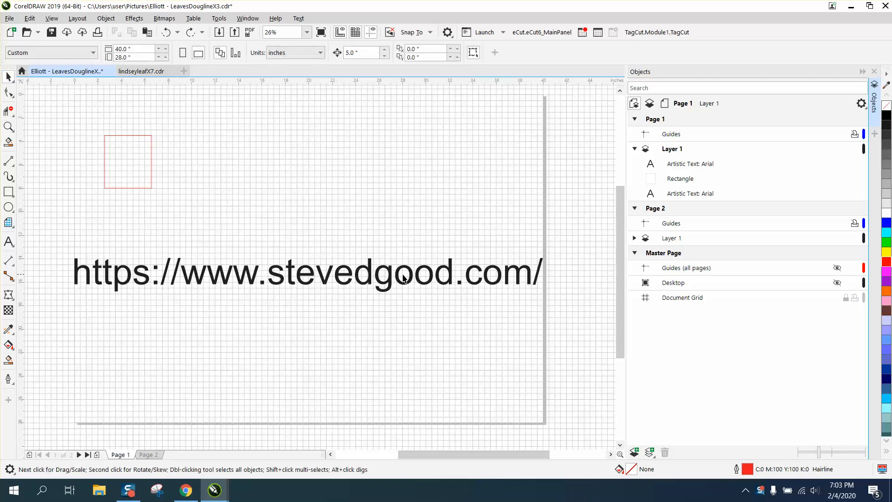
- Reopen the Objects docker via Window > Dockers so the Document Grid entry is listed again
click(307, 272)
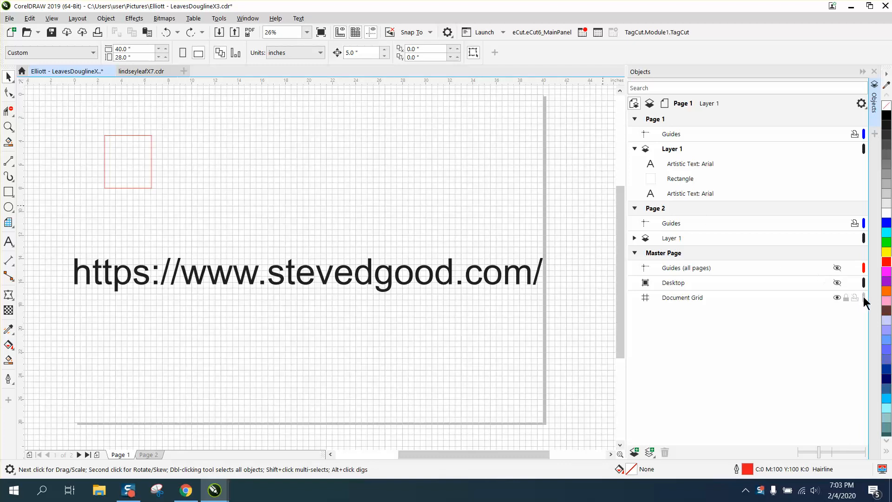
mouse_move(864, 297)
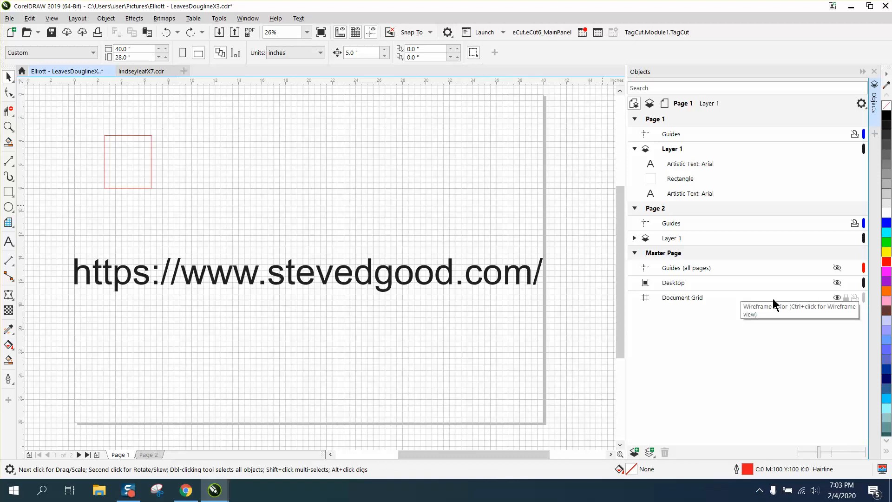
click(740, 88)
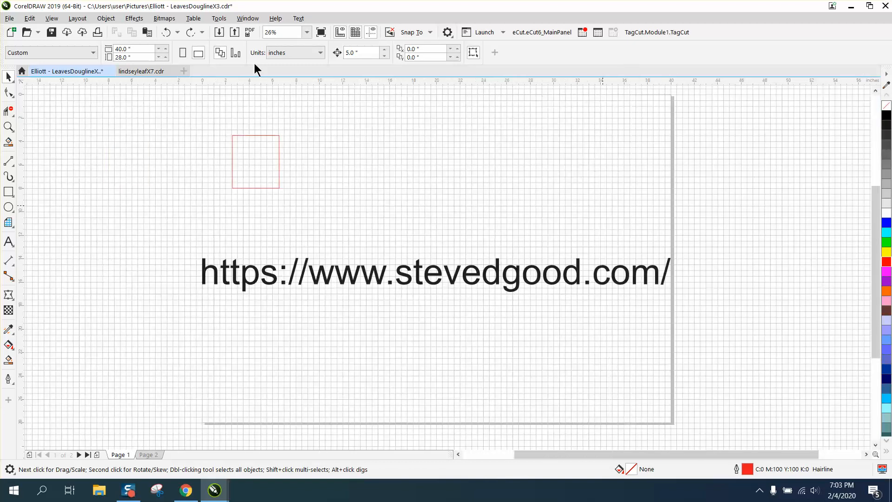
click(247, 18)
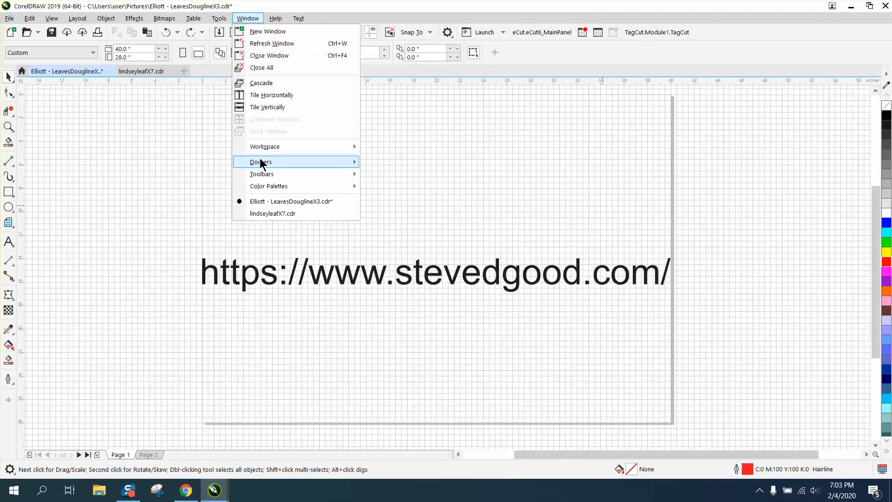
click(261, 161)
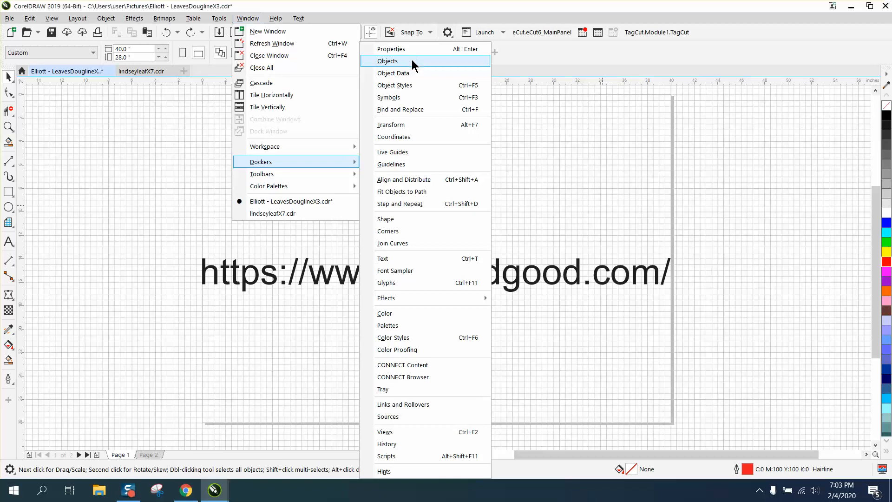
click(387, 61)
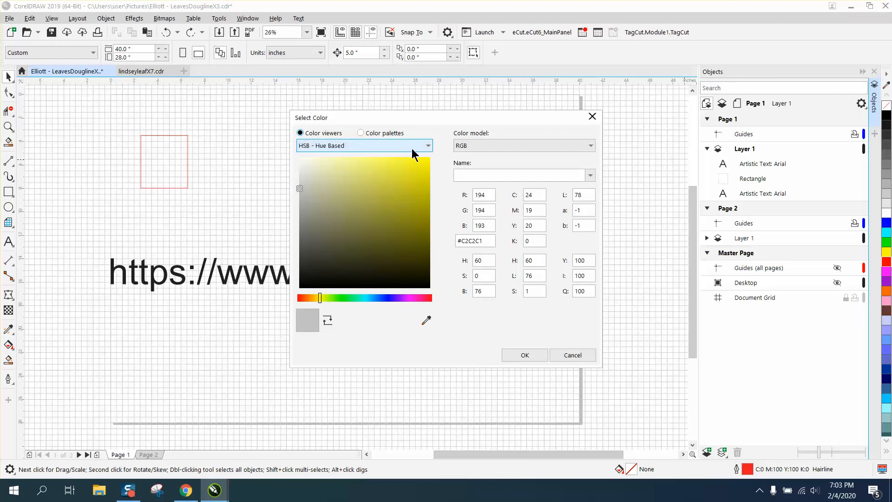
- Switch the Select Color dialog to Color palettes and browse the available palettes for red
click(361, 132)
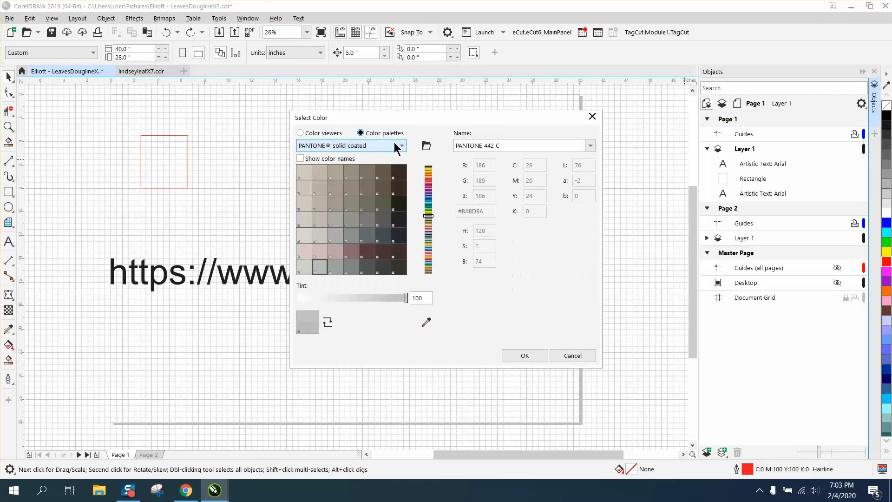
click(400, 145)
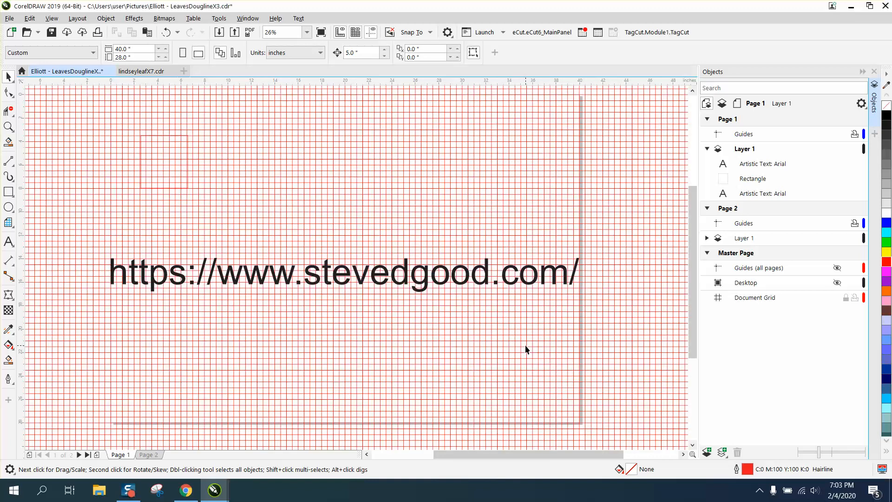
mouse_move(415, 284)
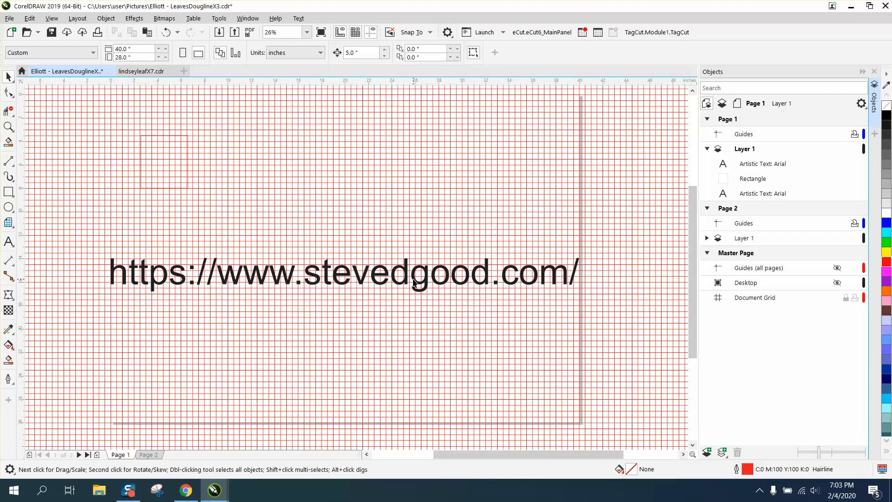
mouse_move(390, 287)
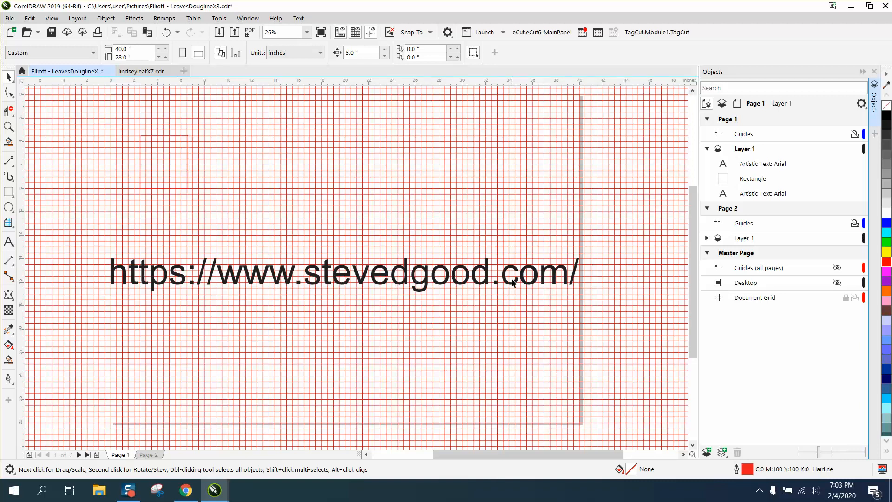
mouse_move(89, 243)
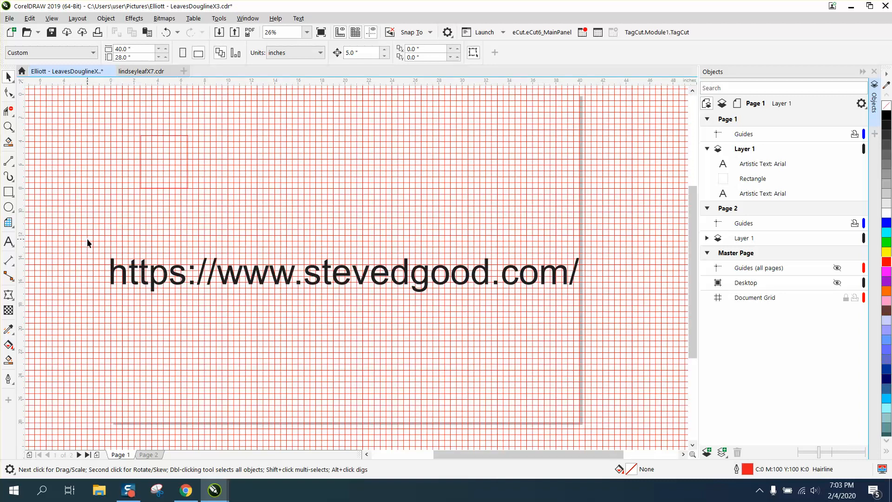